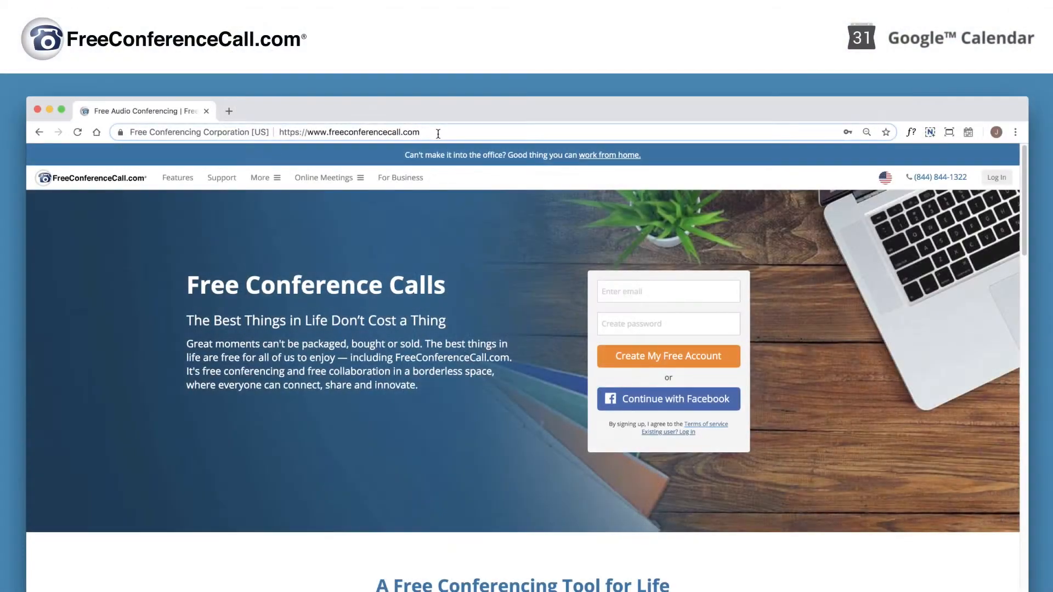
Go to freeconferencecall.com/googlecalendar via the Download Google Calendar Gadget suggestion
type("/goog")
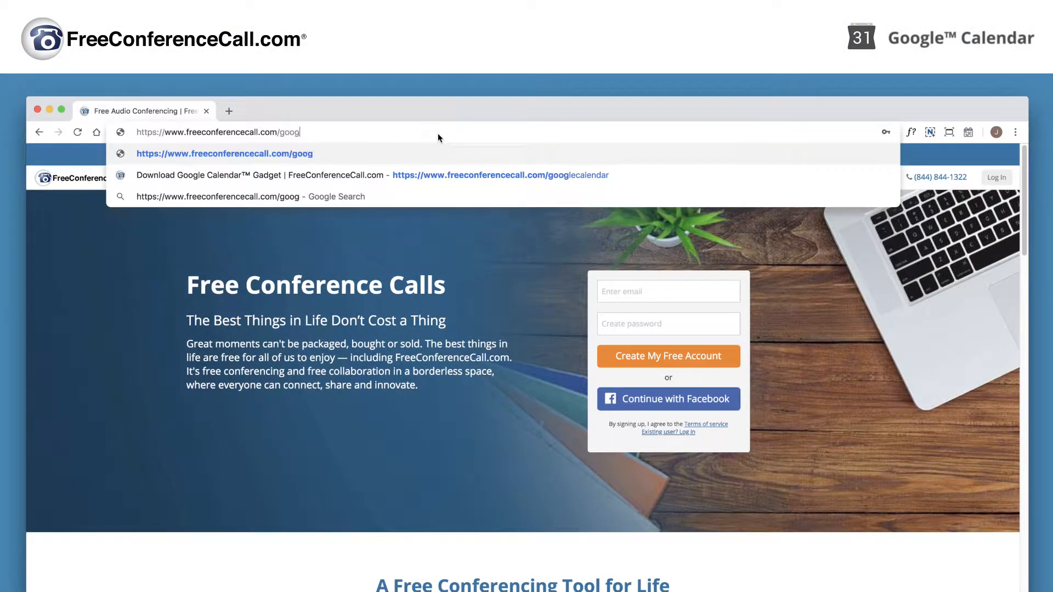
type("leca")
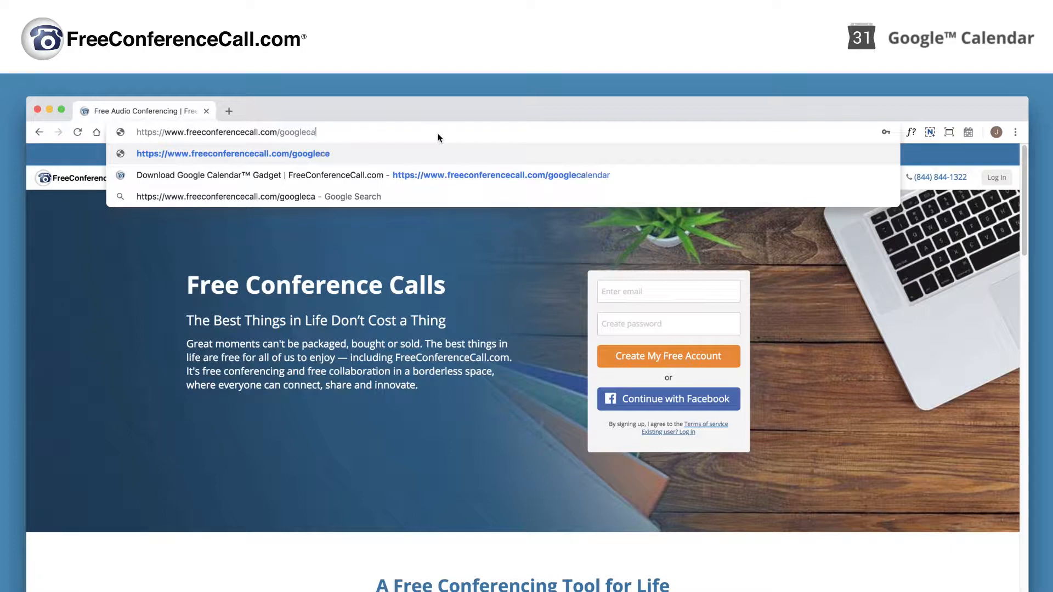
type("lendar")
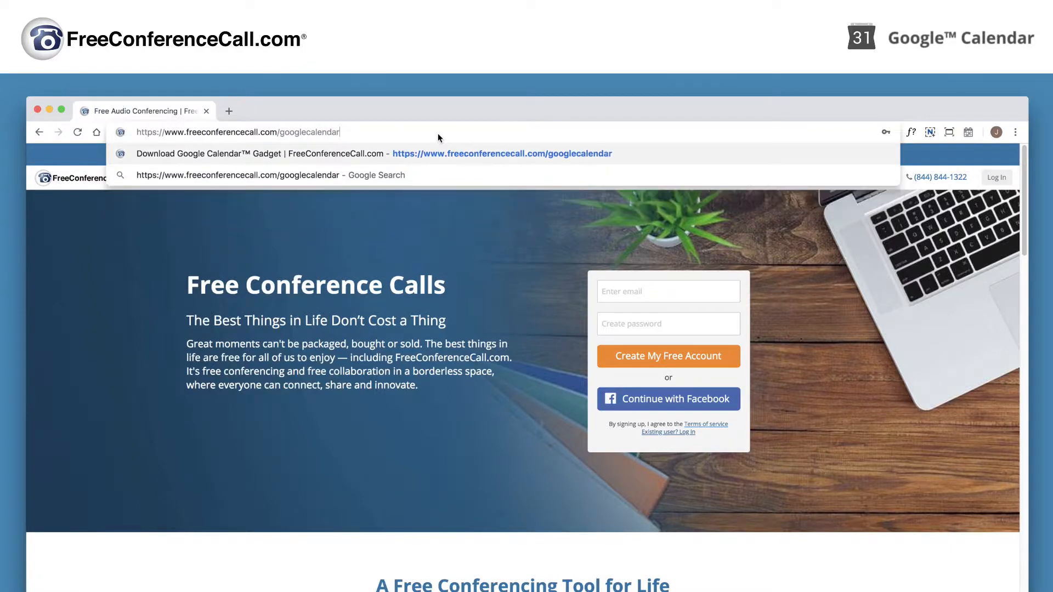
left_click(502, 153)
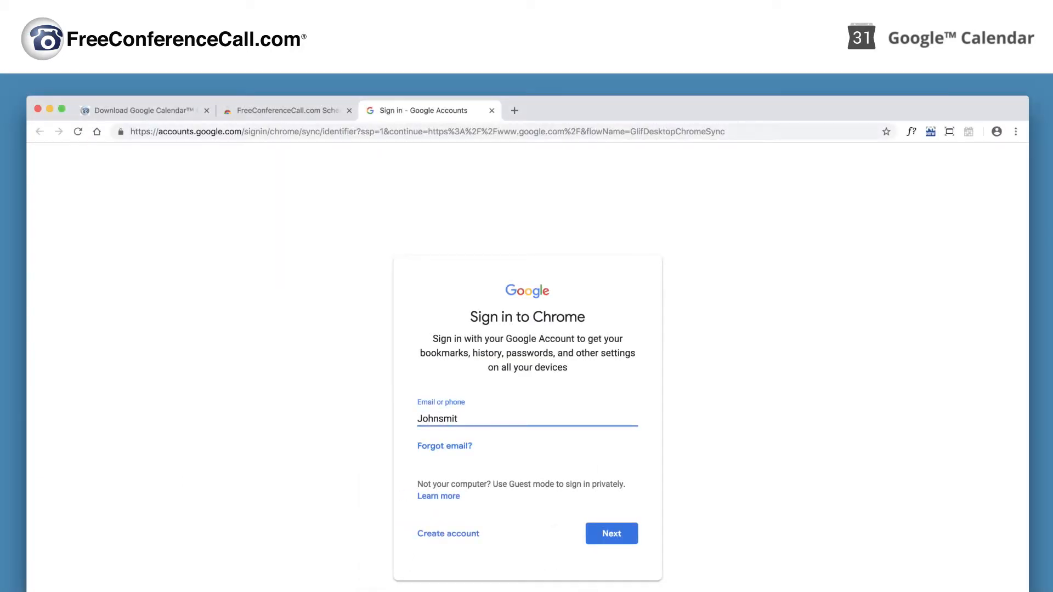
type("h@freeconfere")
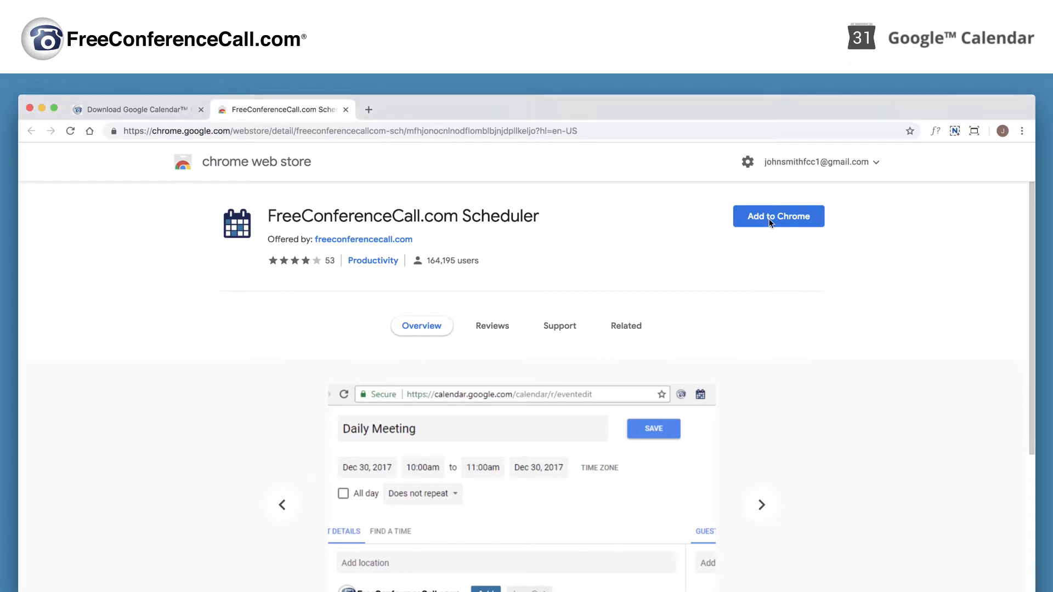
left_click(778, 215)
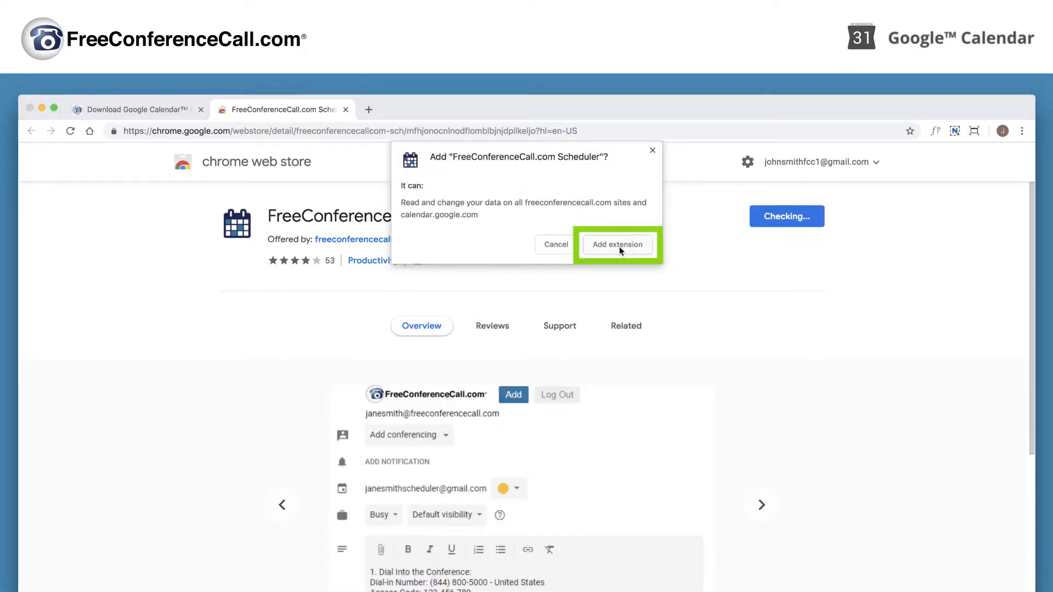
left_click(616, 244)
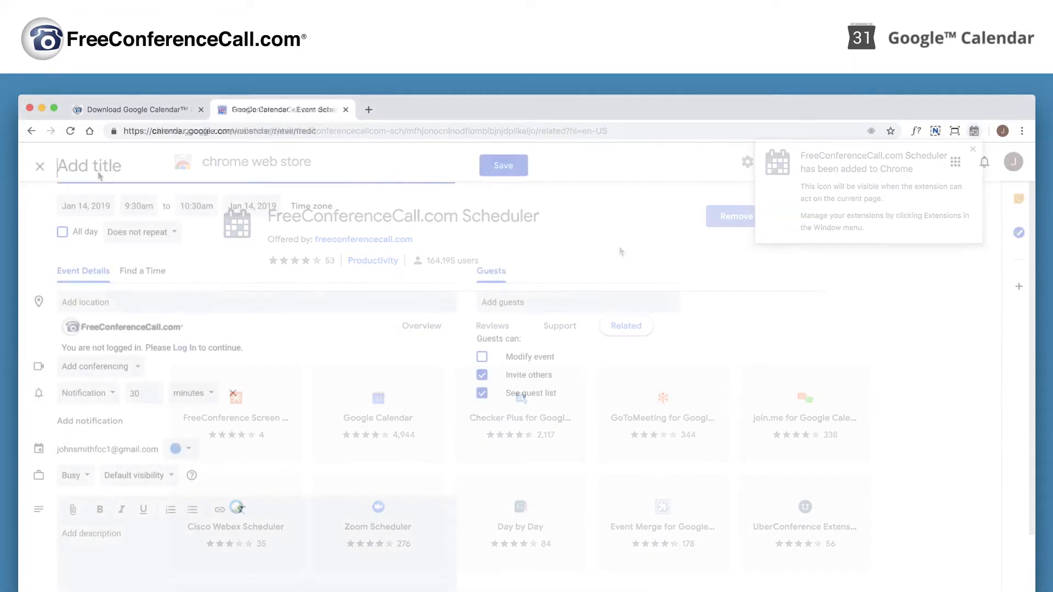
Title the event 'Marketing Meeting' with location Long Beach, CA, USA
type("Marketing")
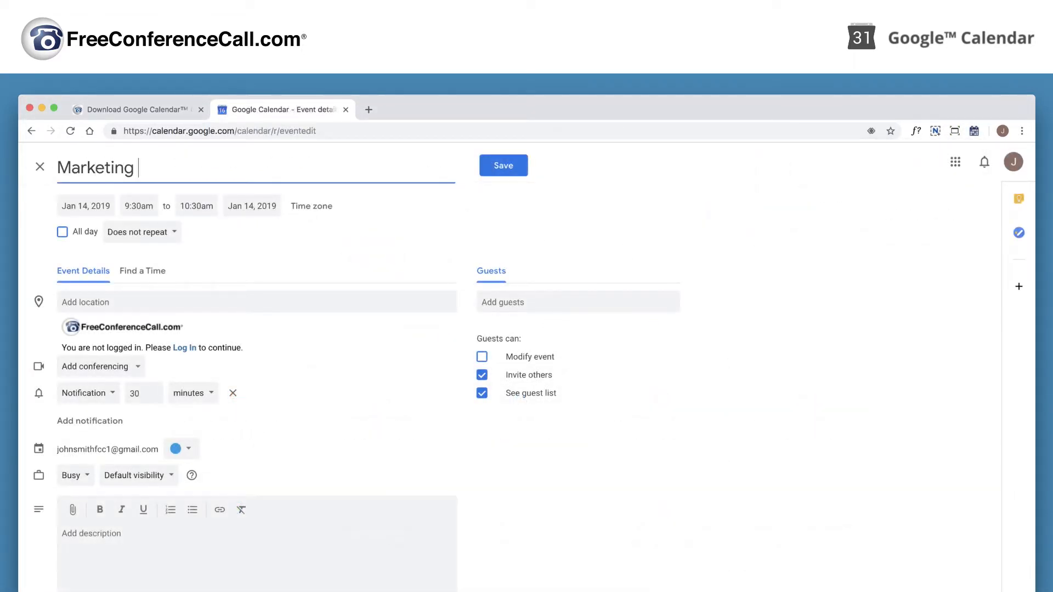
type("Meeting")
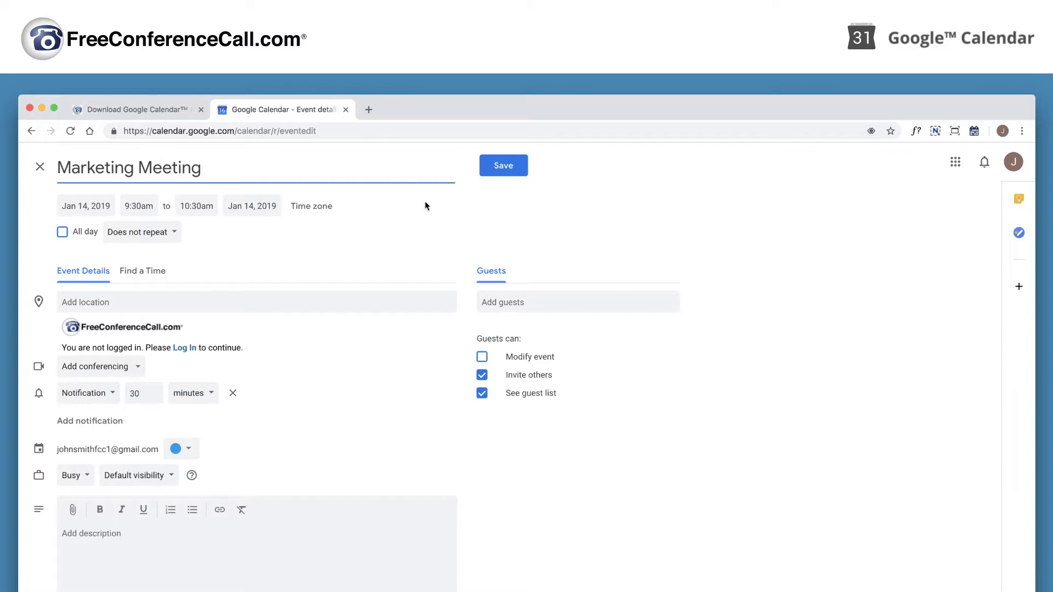
type("Long")
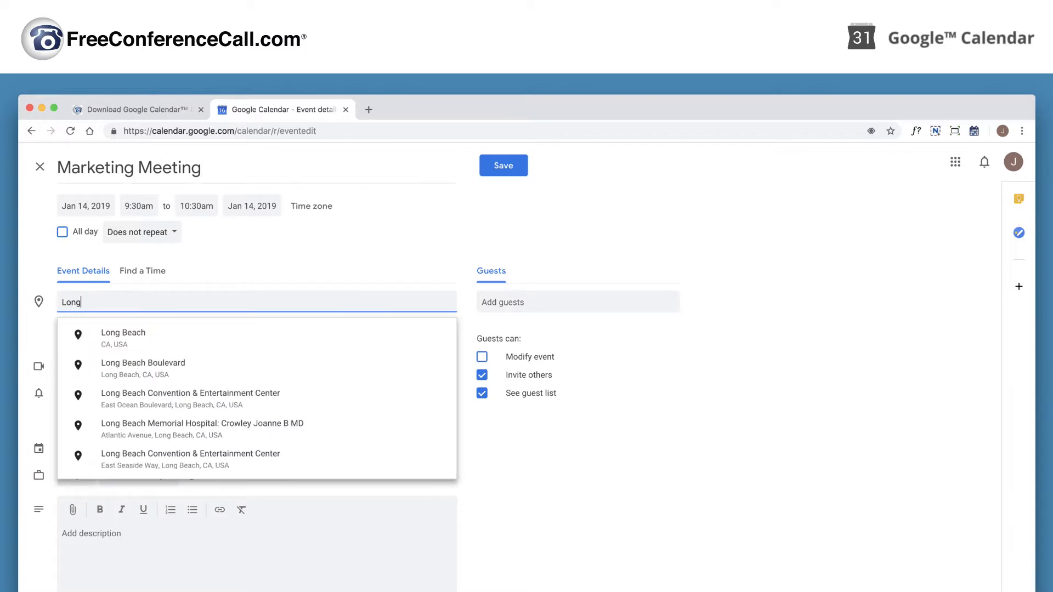
left_click(123, 338)
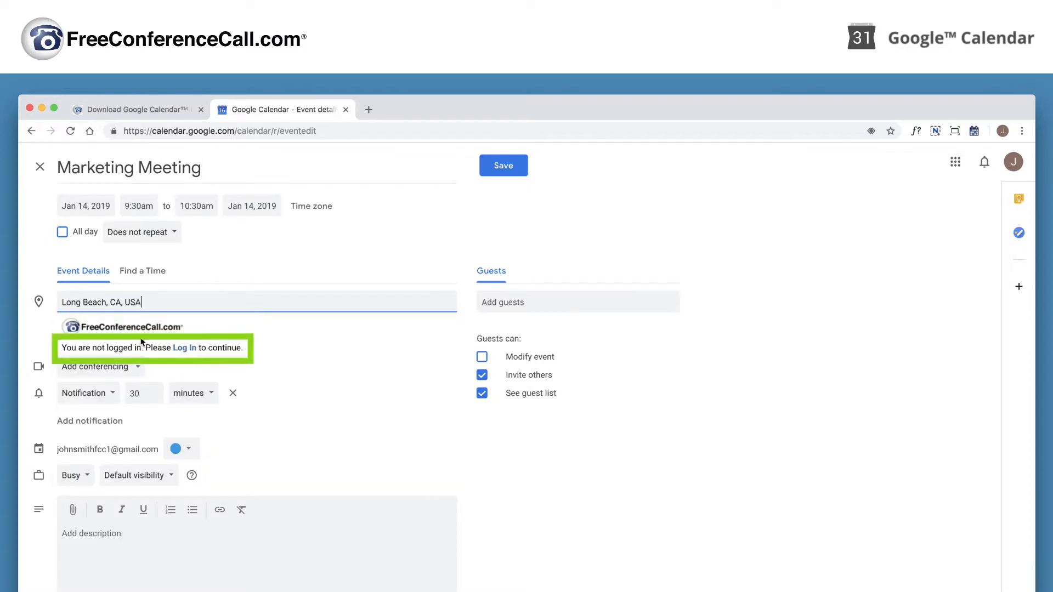
mouse_move(330, 357)
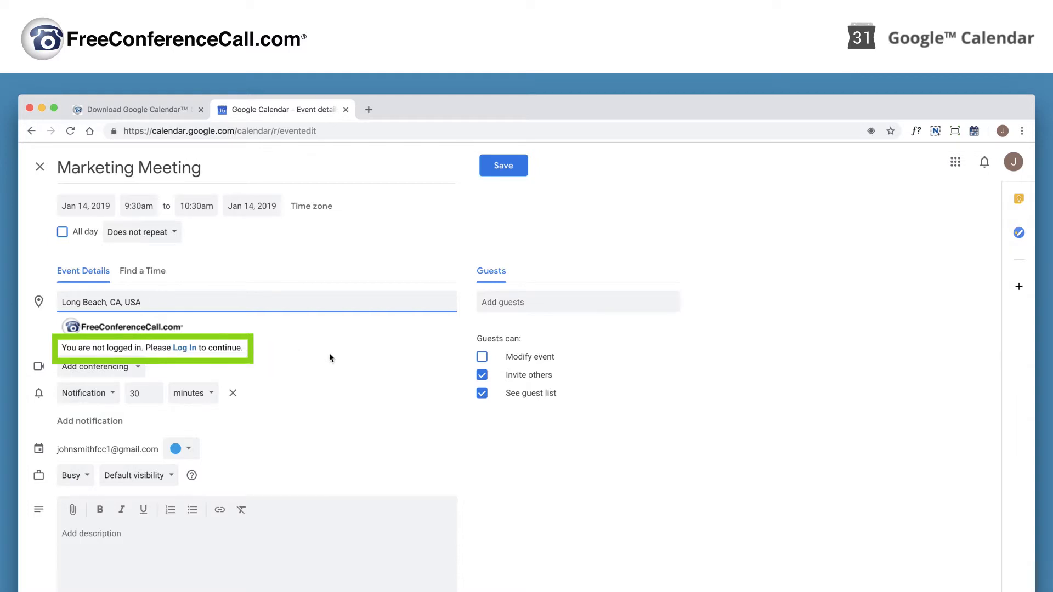
mouse_move(303, 362)
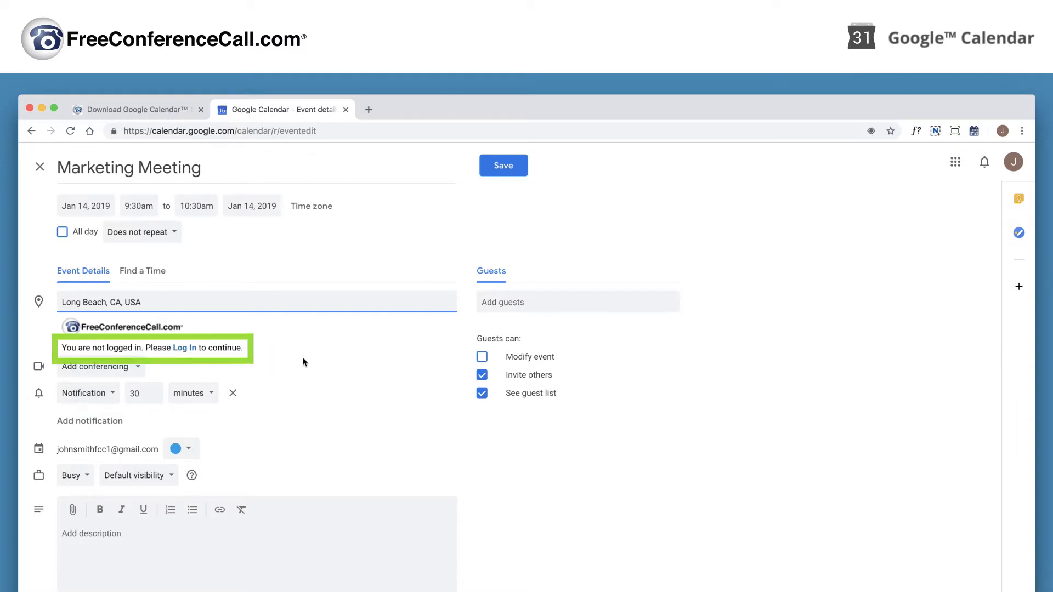
Log in to the extension, approve access, and add the FreeConferenceCall.com dial-in details
left_click(184, 348)
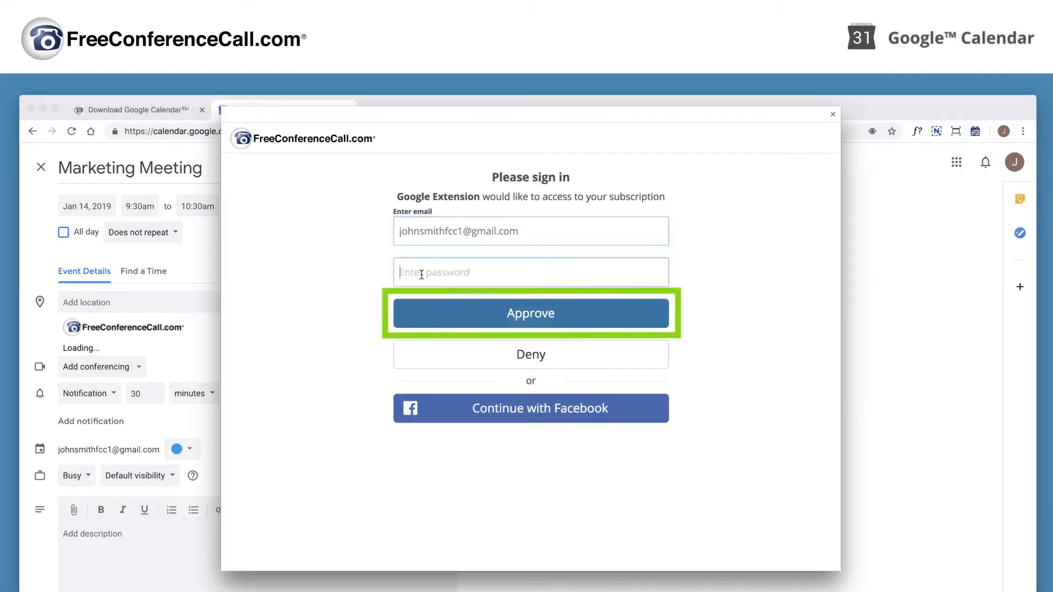
left_click(530, 313)
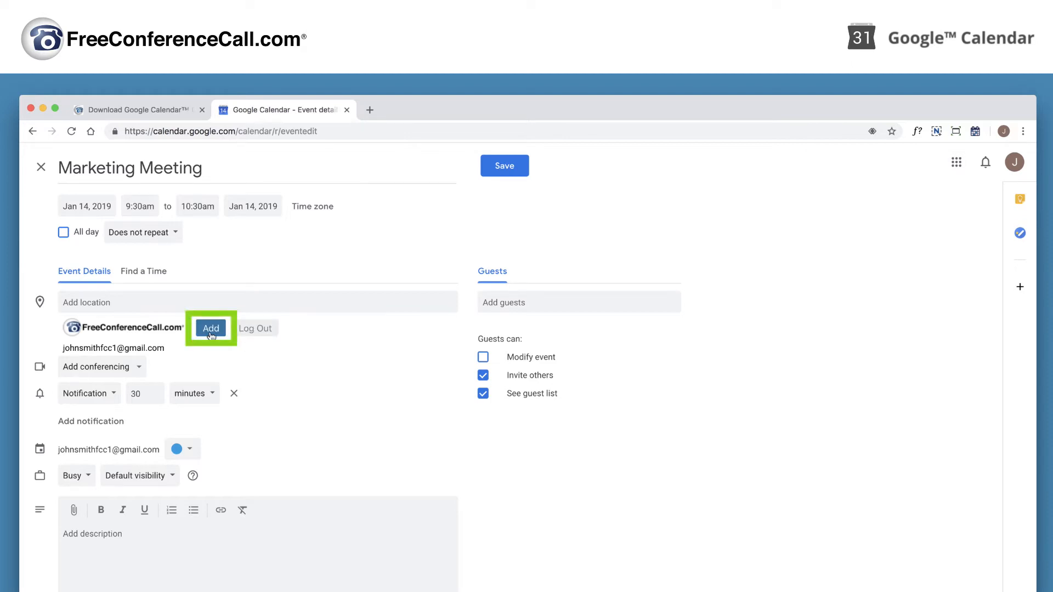
left_click(211, 329)
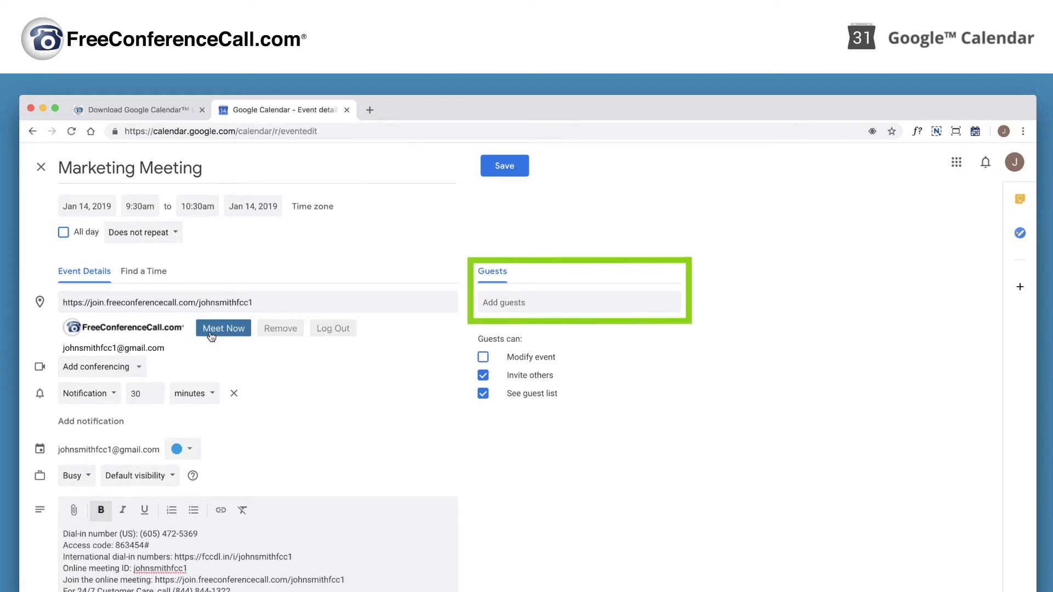